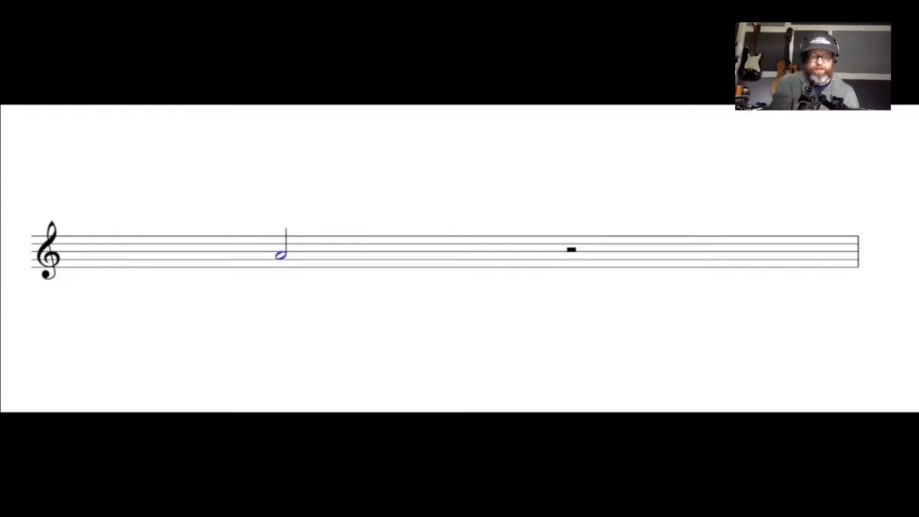
{"action": "left_click", "coordinate": [572, 250]}
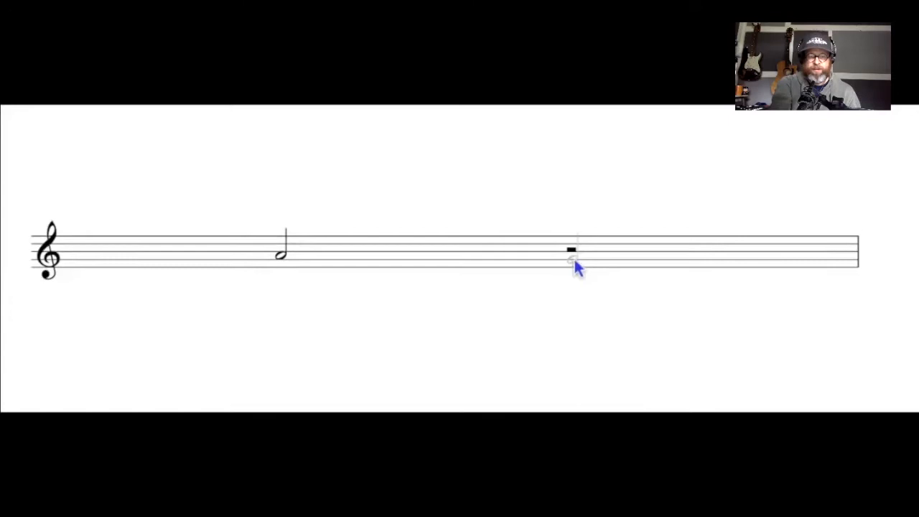